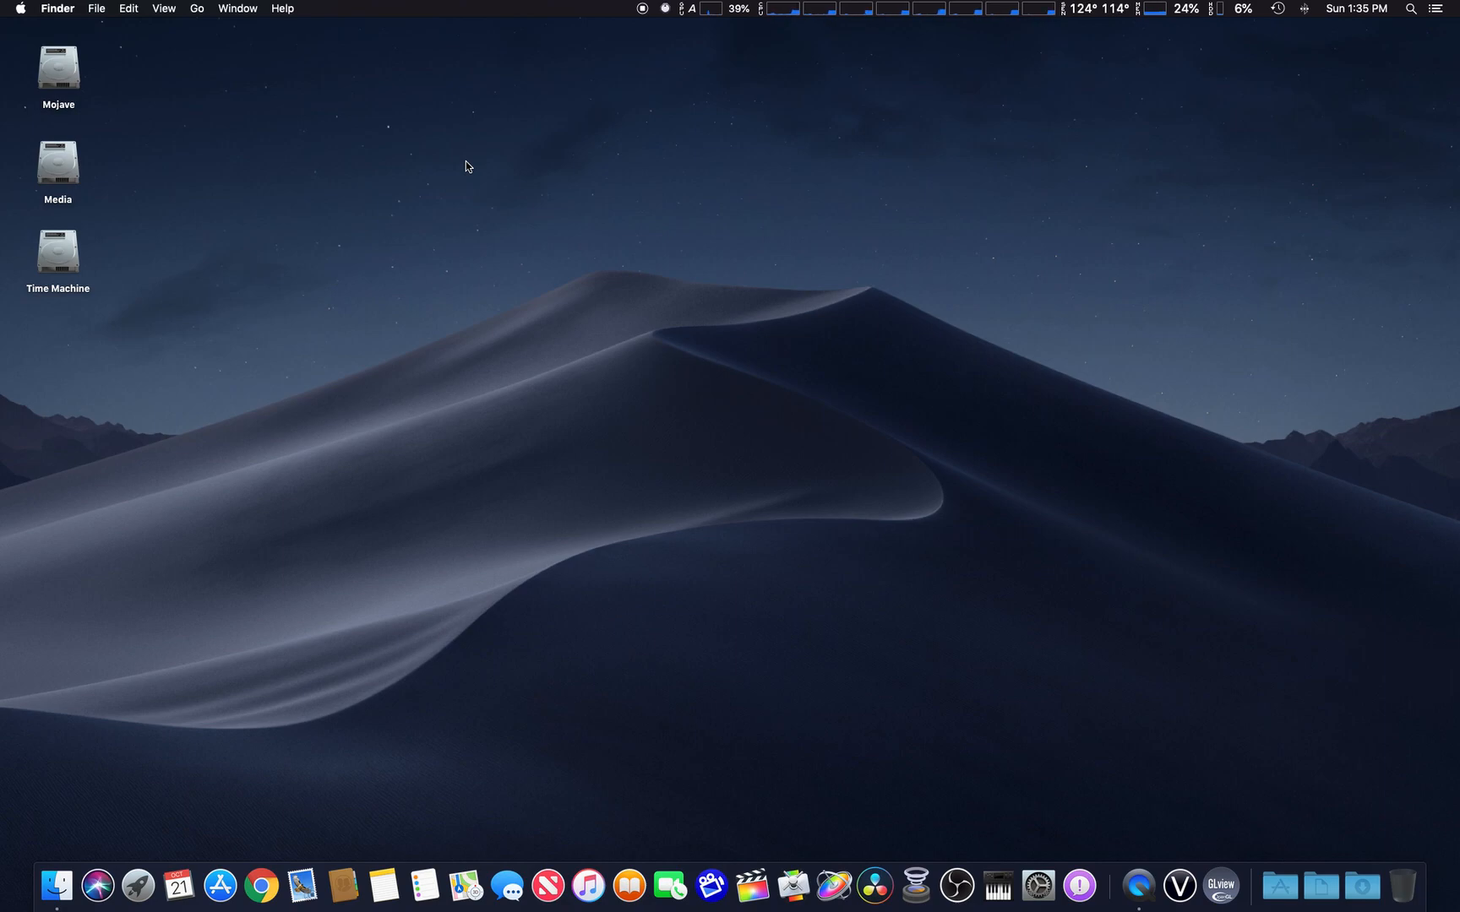
mouse_move(1037, 885)
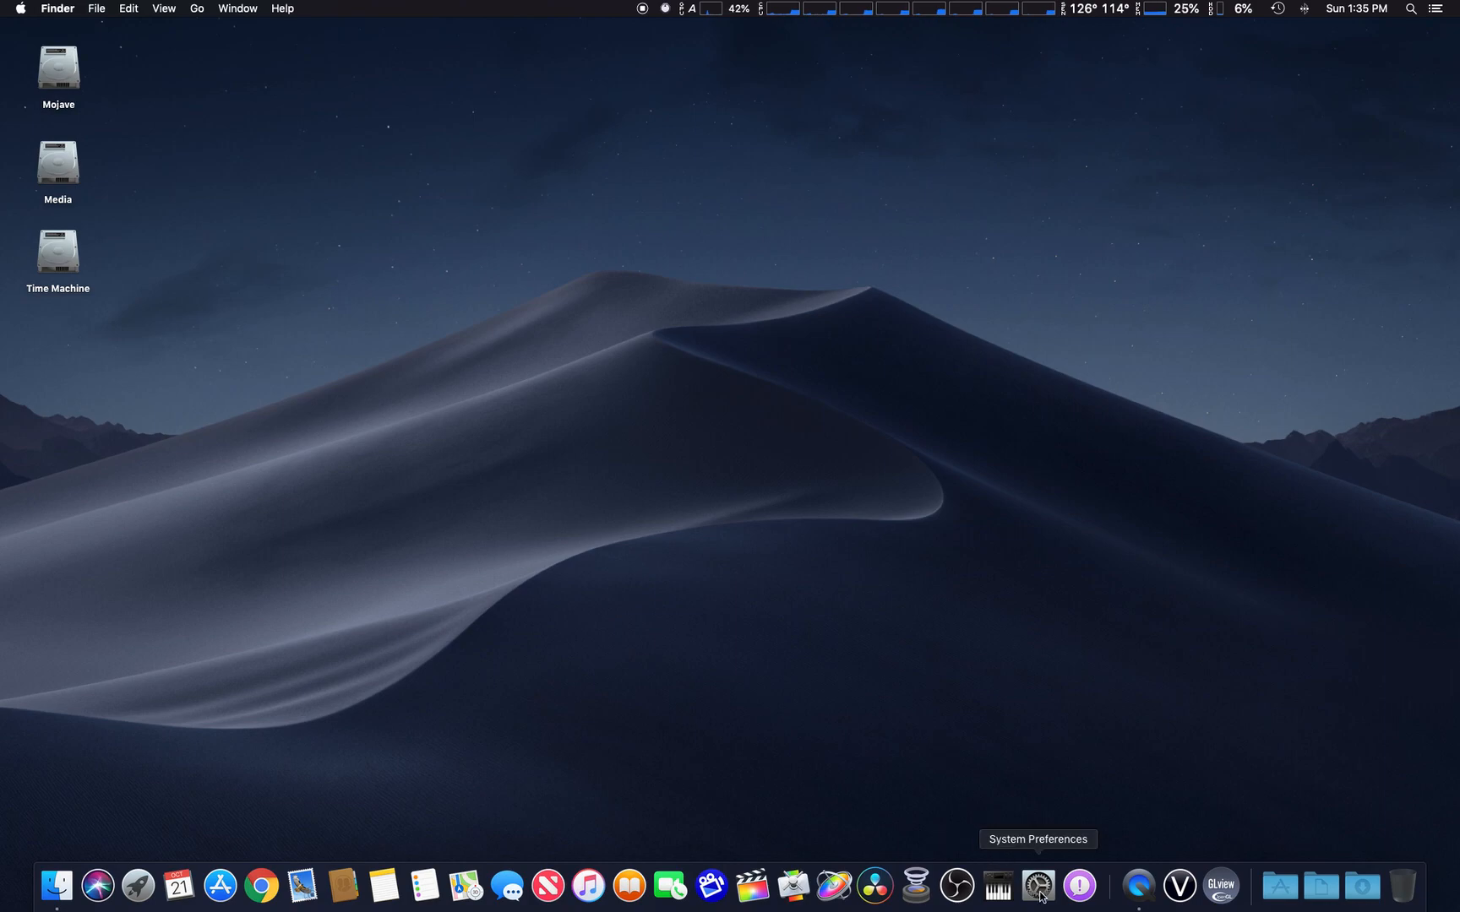
Launch System Preferences from the Dock to reach the settings overview.
left_click(1038, 886)
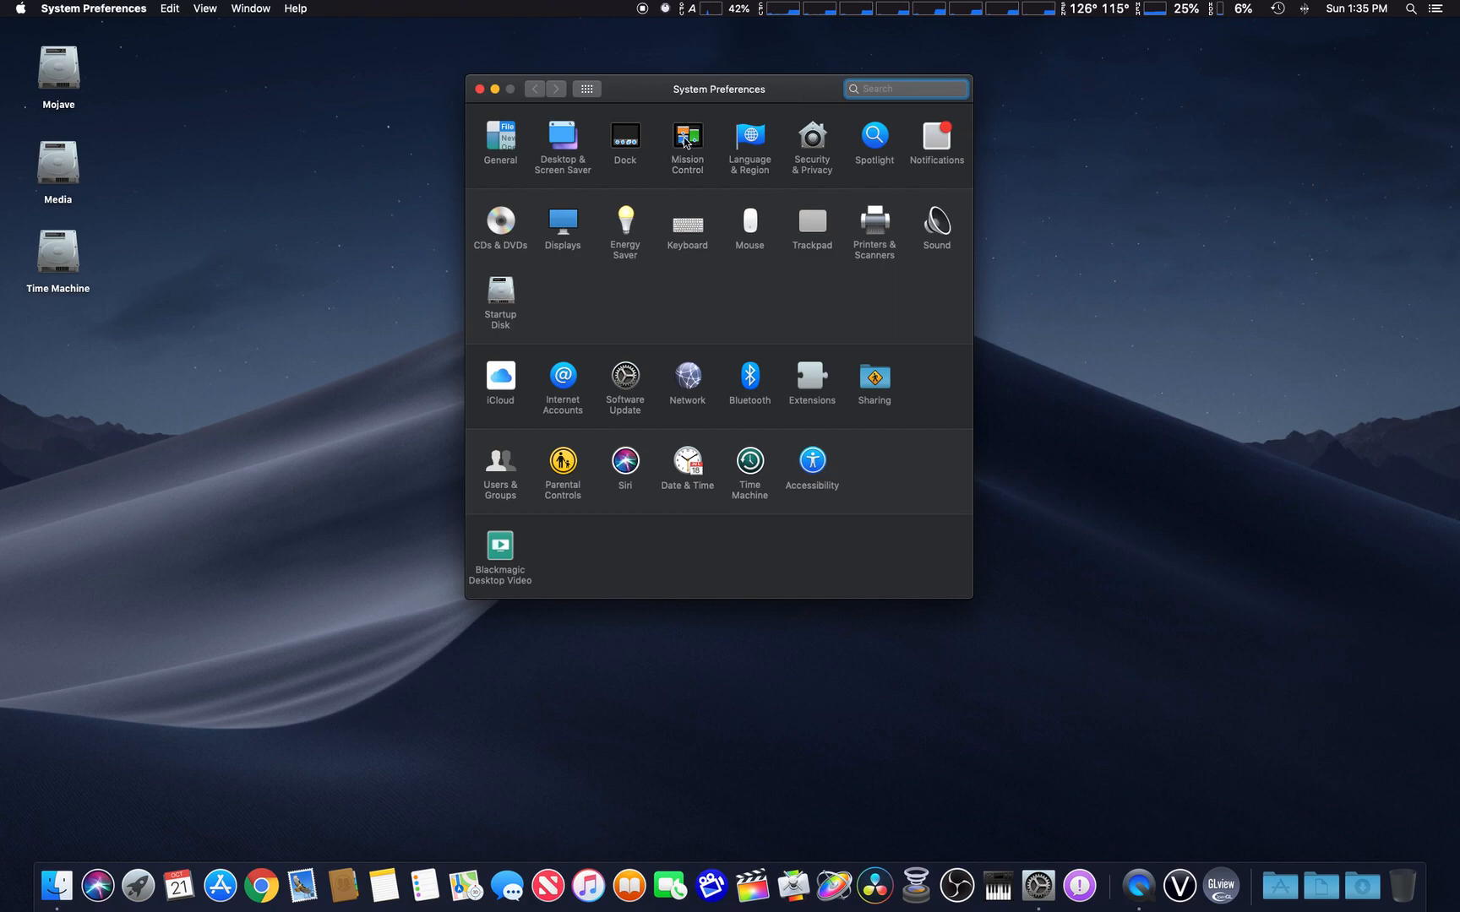
In the Mission Control pane, set Dashboard to 'As Space' instead of 'Off'.
left_click(688, 142)
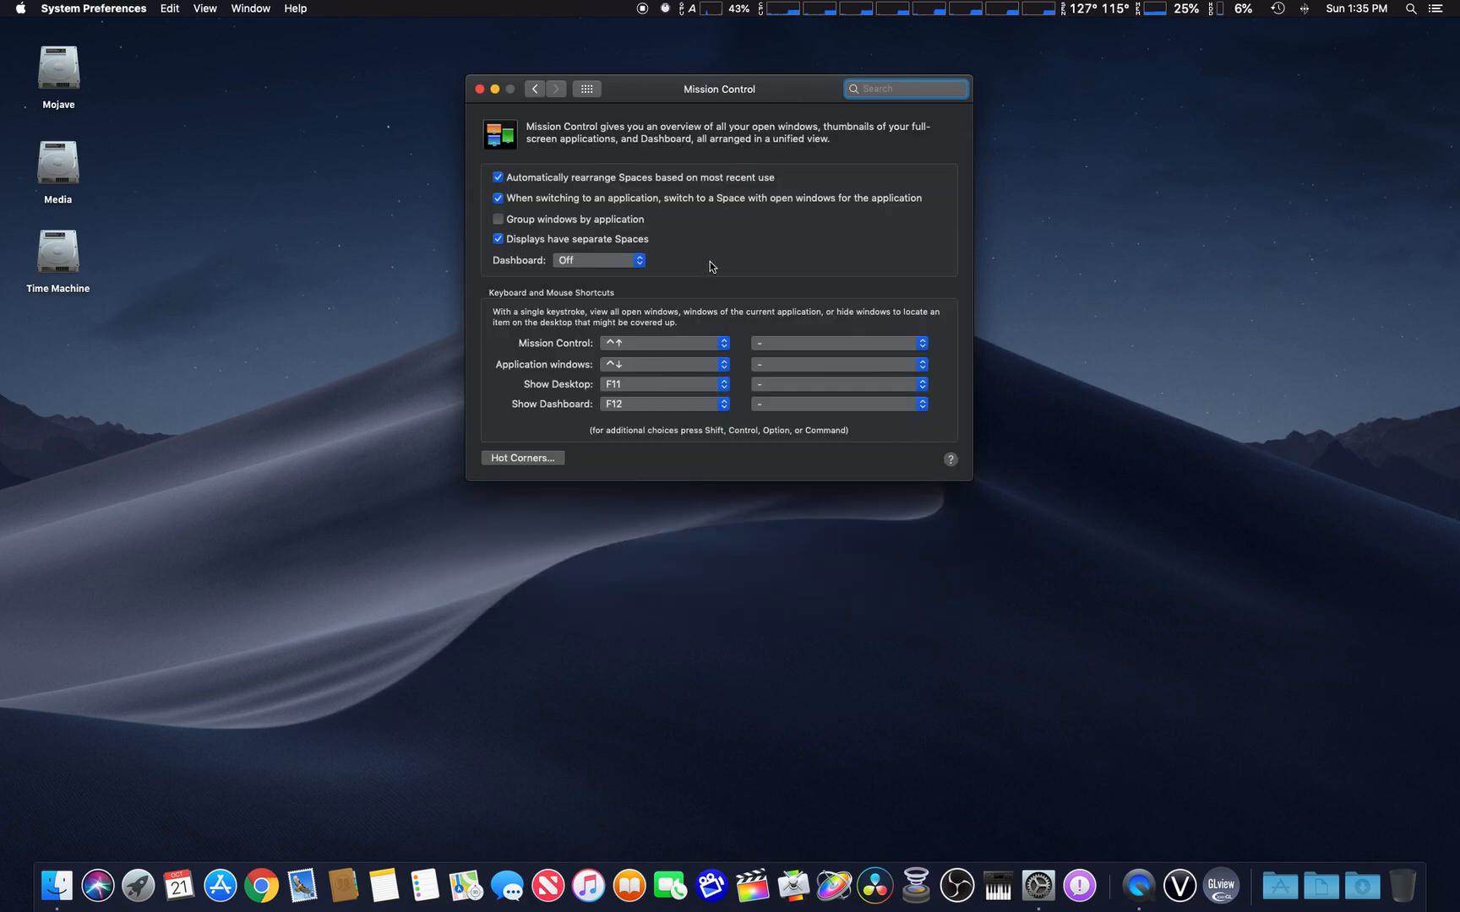
mouse_move(670, 264)
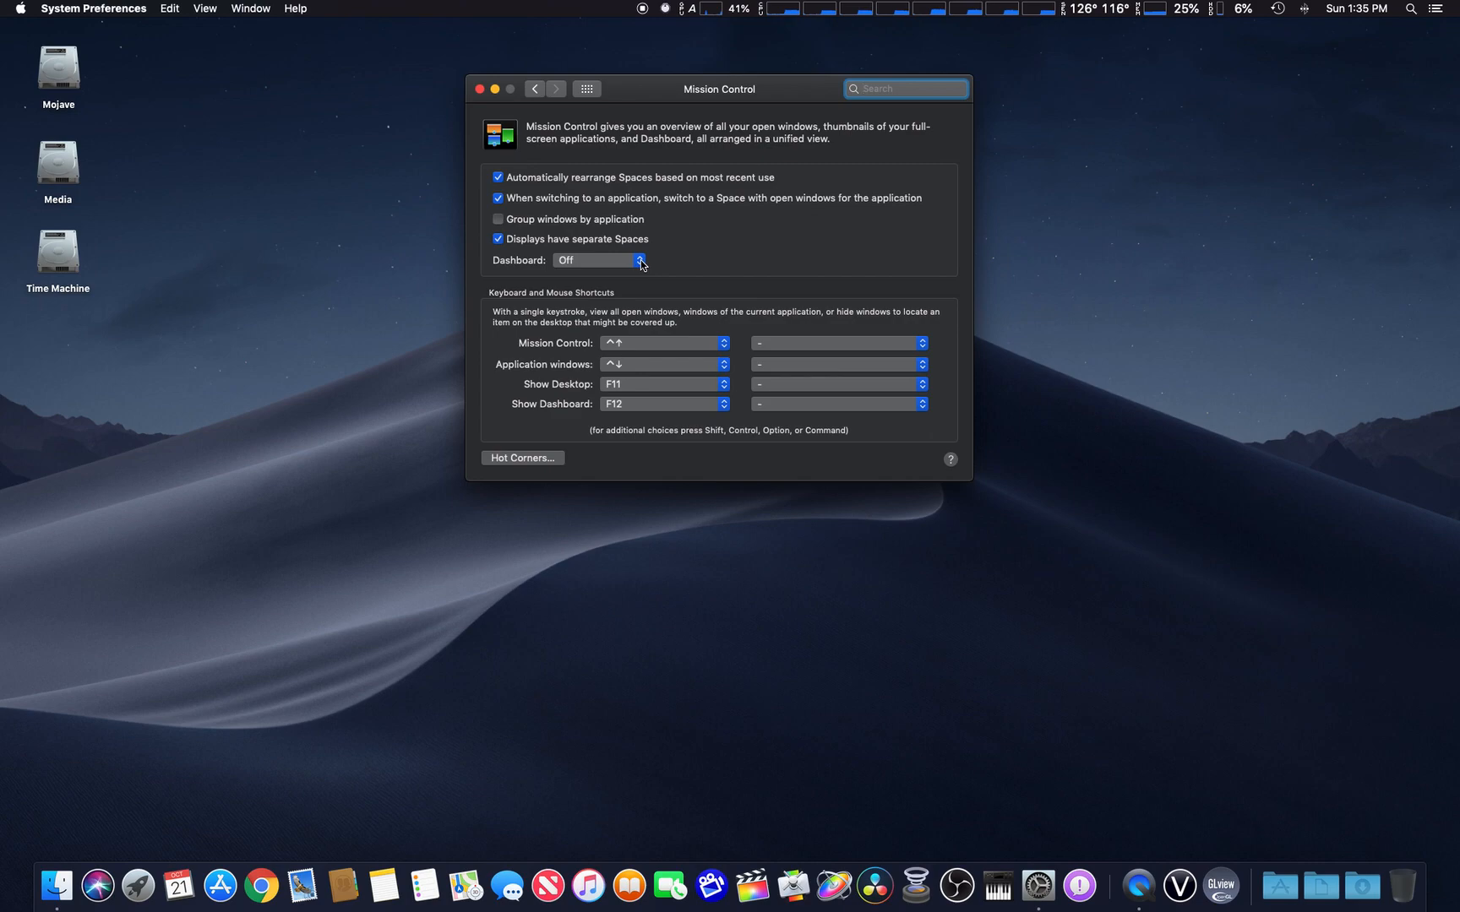
left_click(600, 260)
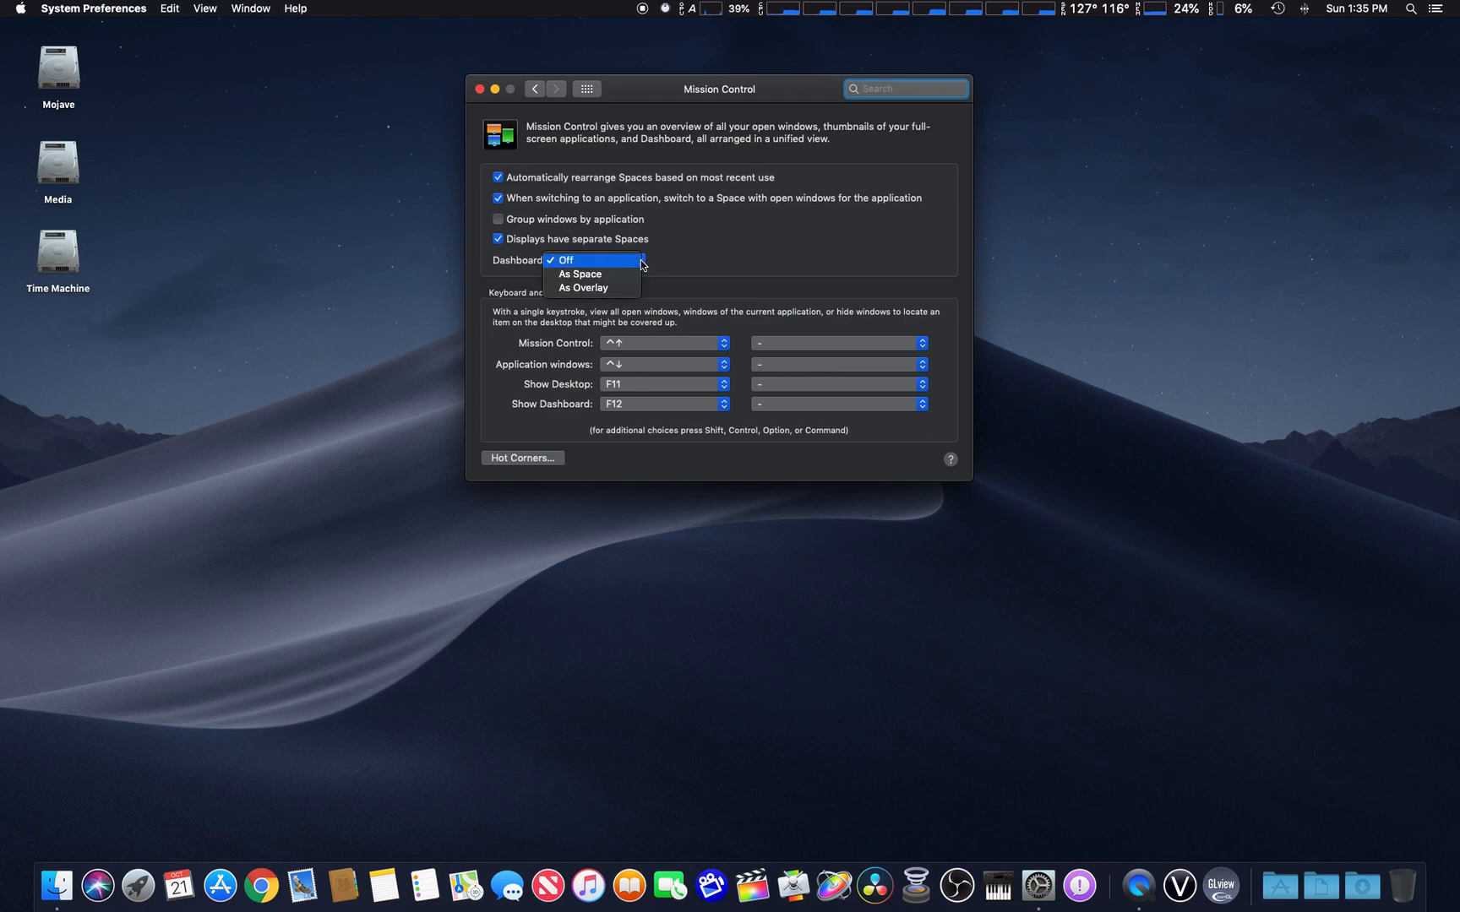
mouse_move(583, 288)
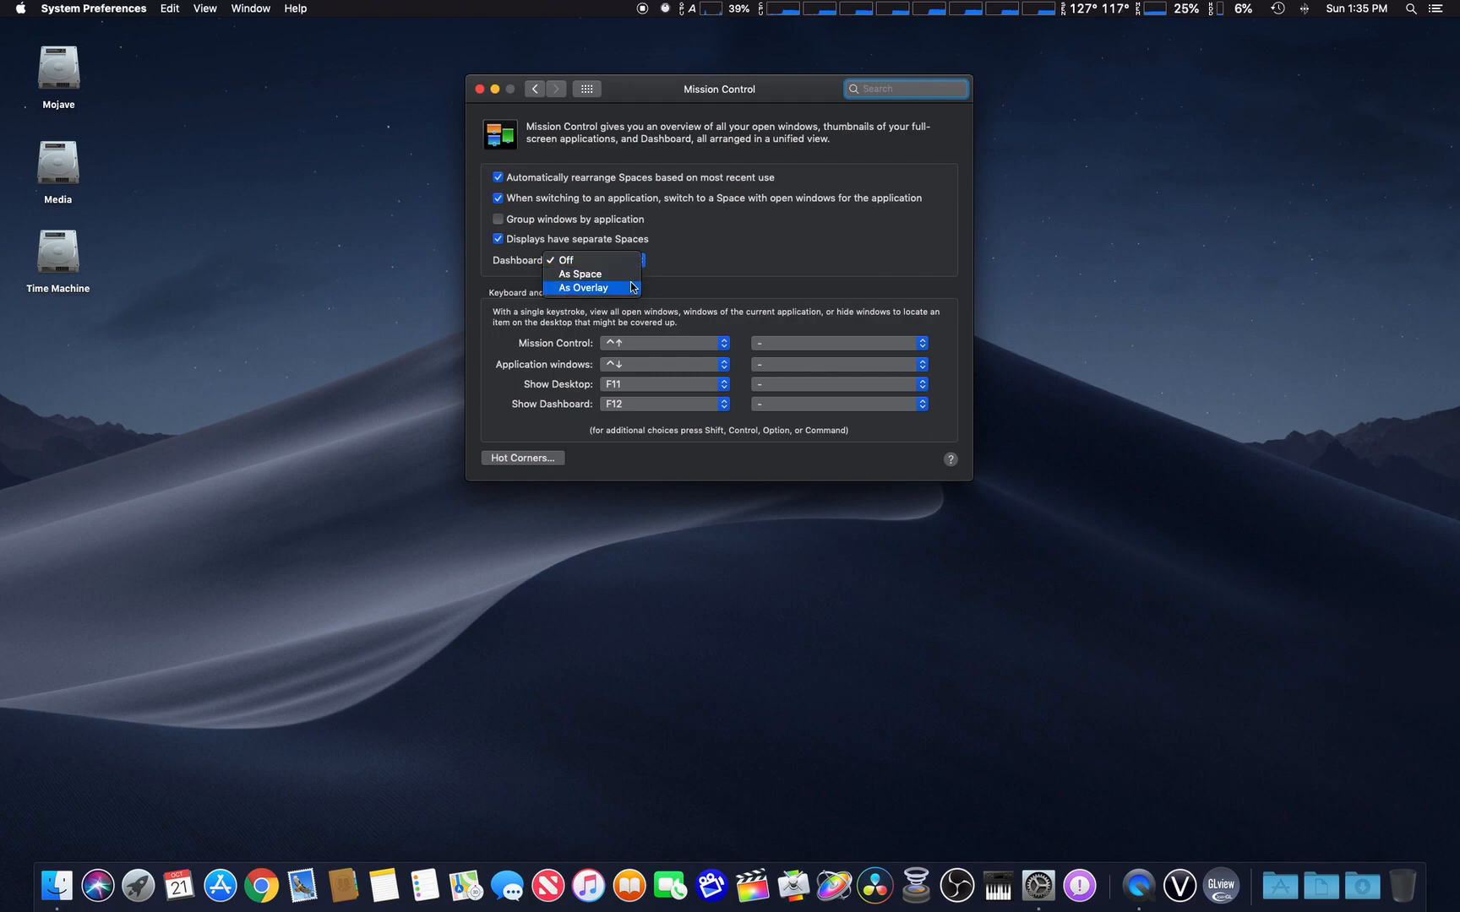
left_click(577, 272)
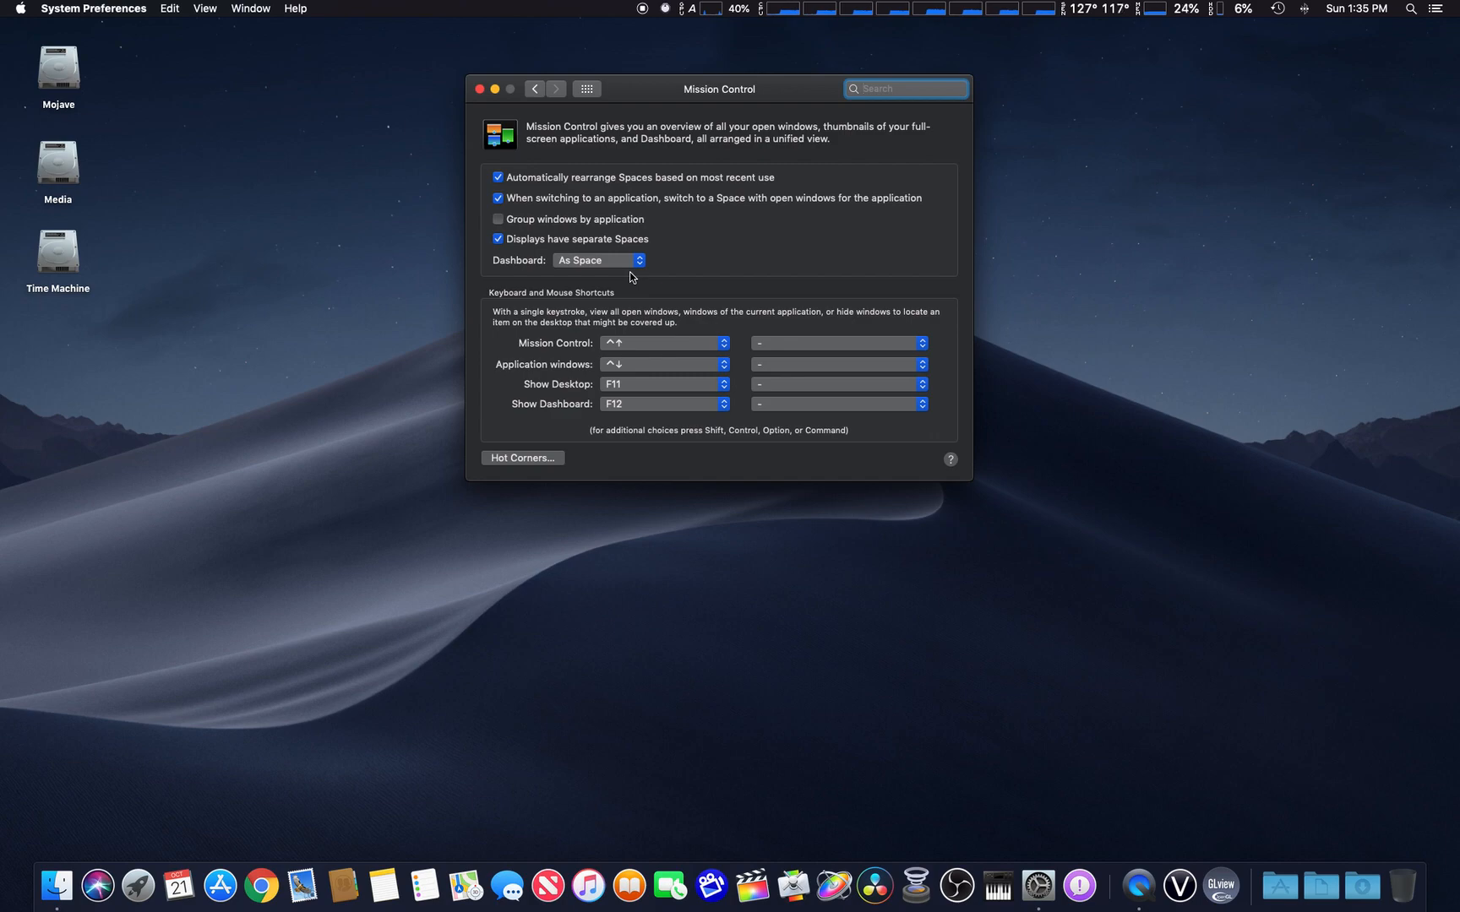
left_click(904, 88)
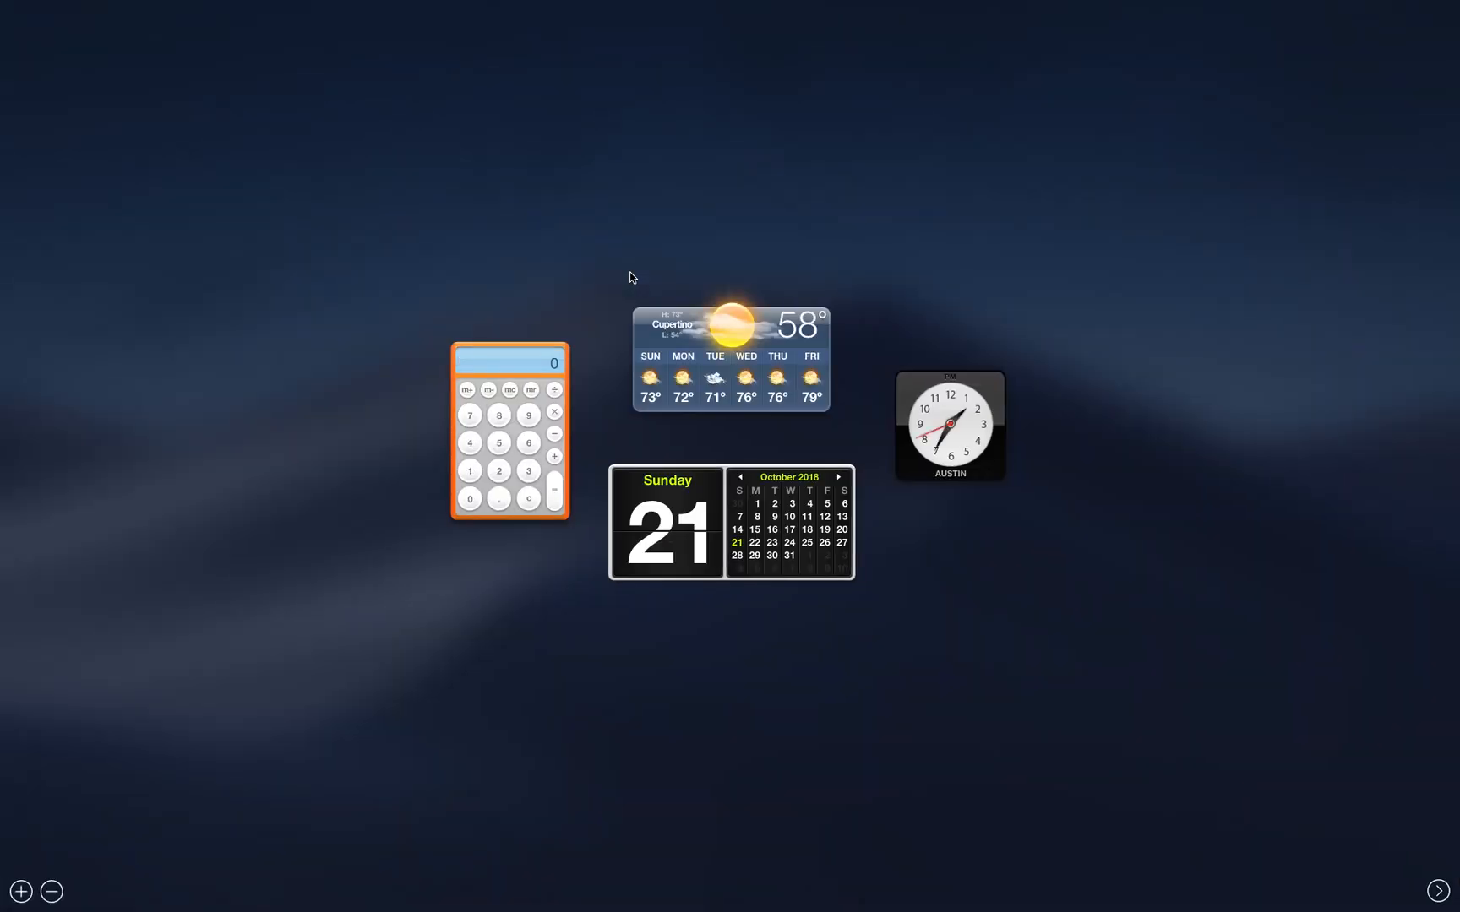
mouse_move(959, 251)
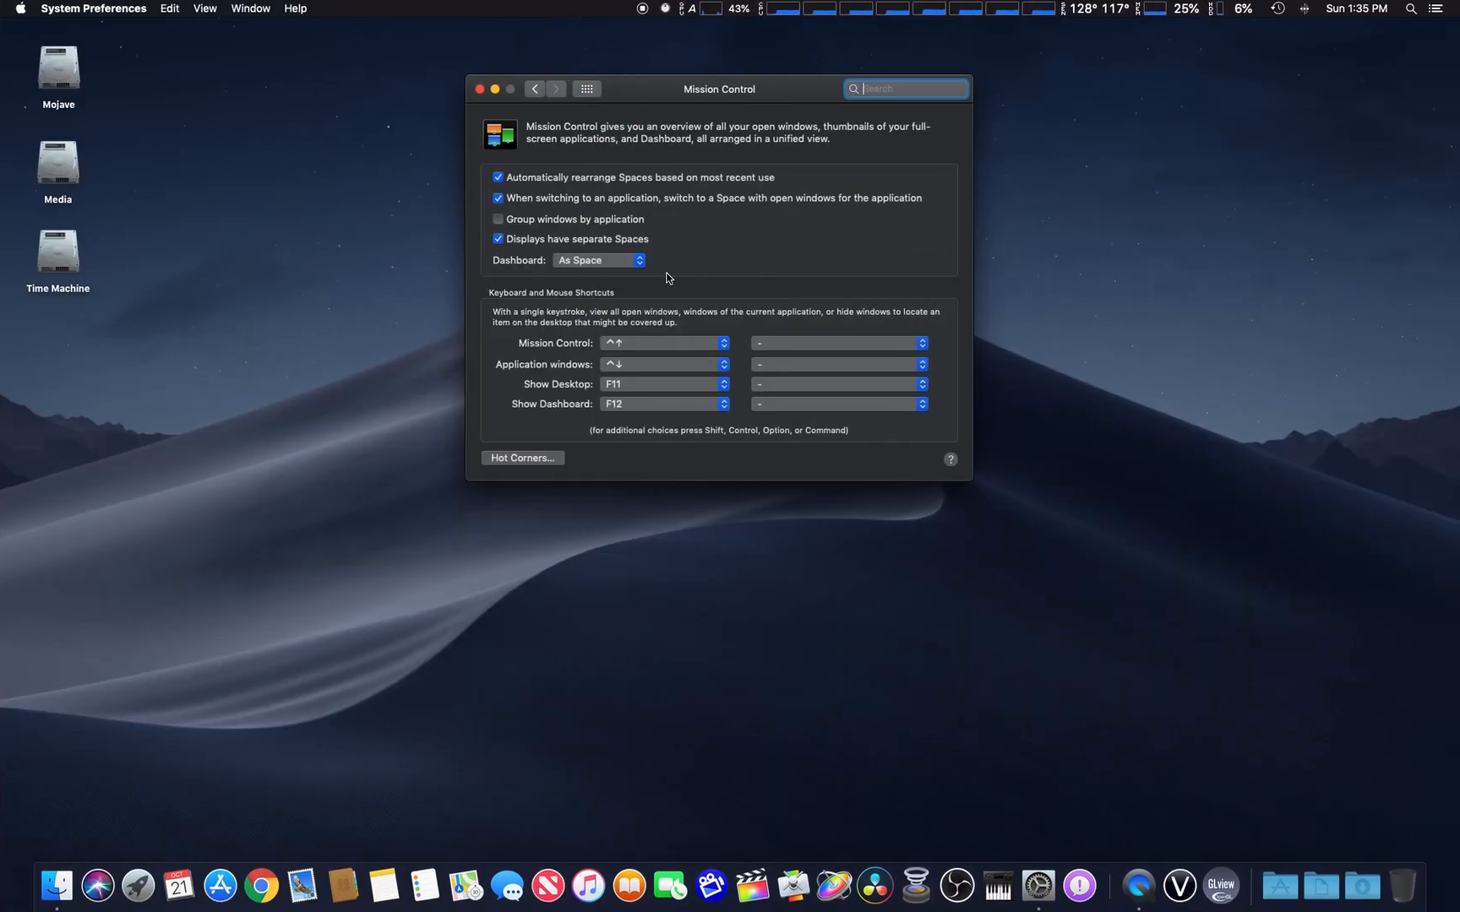
Switch Dashboard to 'As Overlay', then back to 'As Space', and return focus to the desktop.
left_click(598, 260)
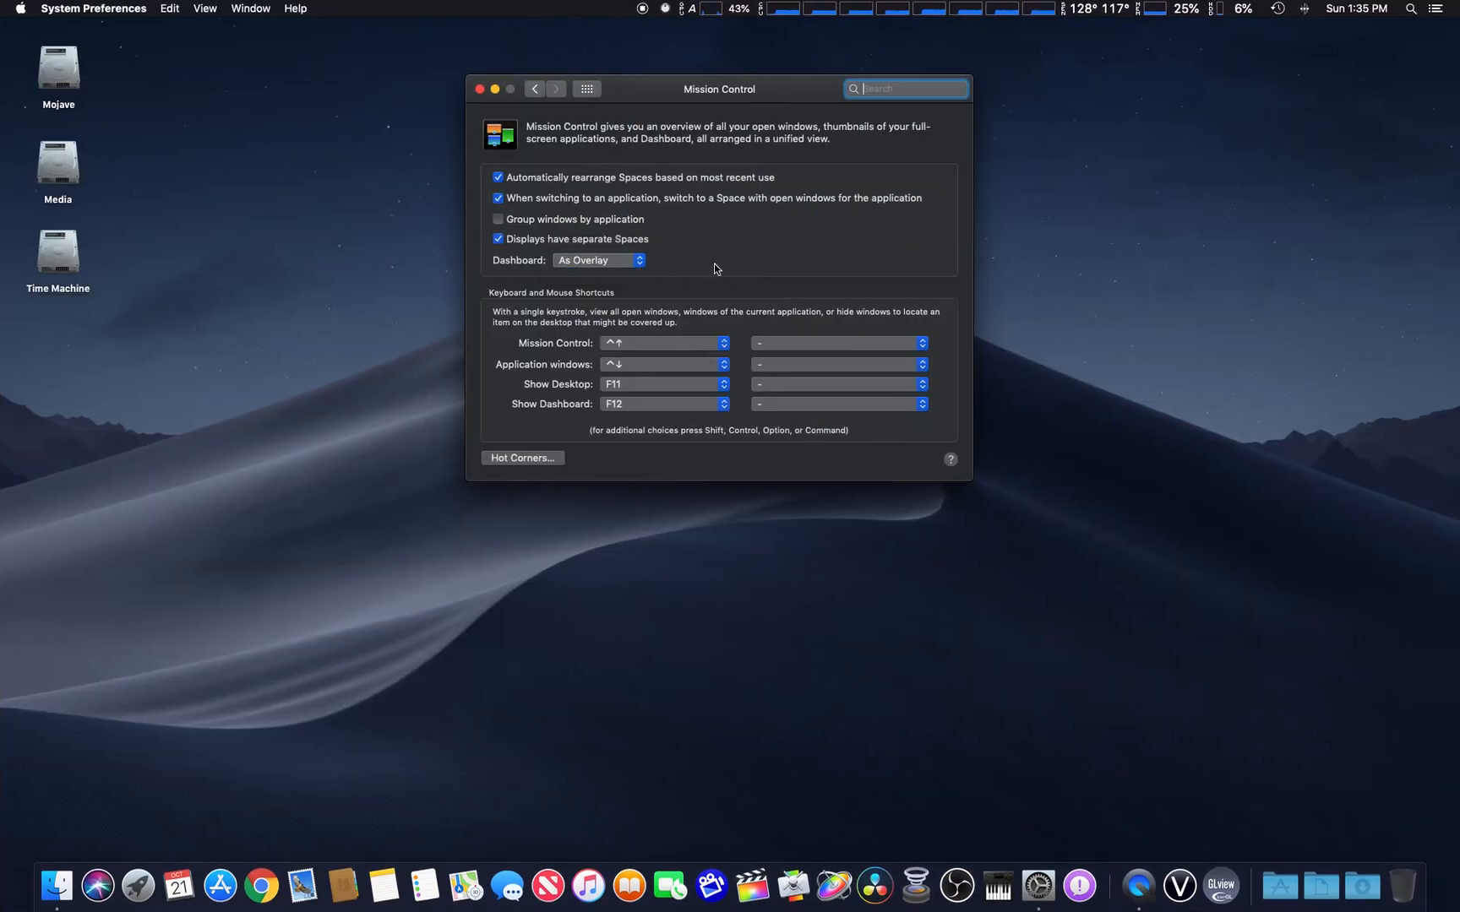
mouse_move(735, 269)
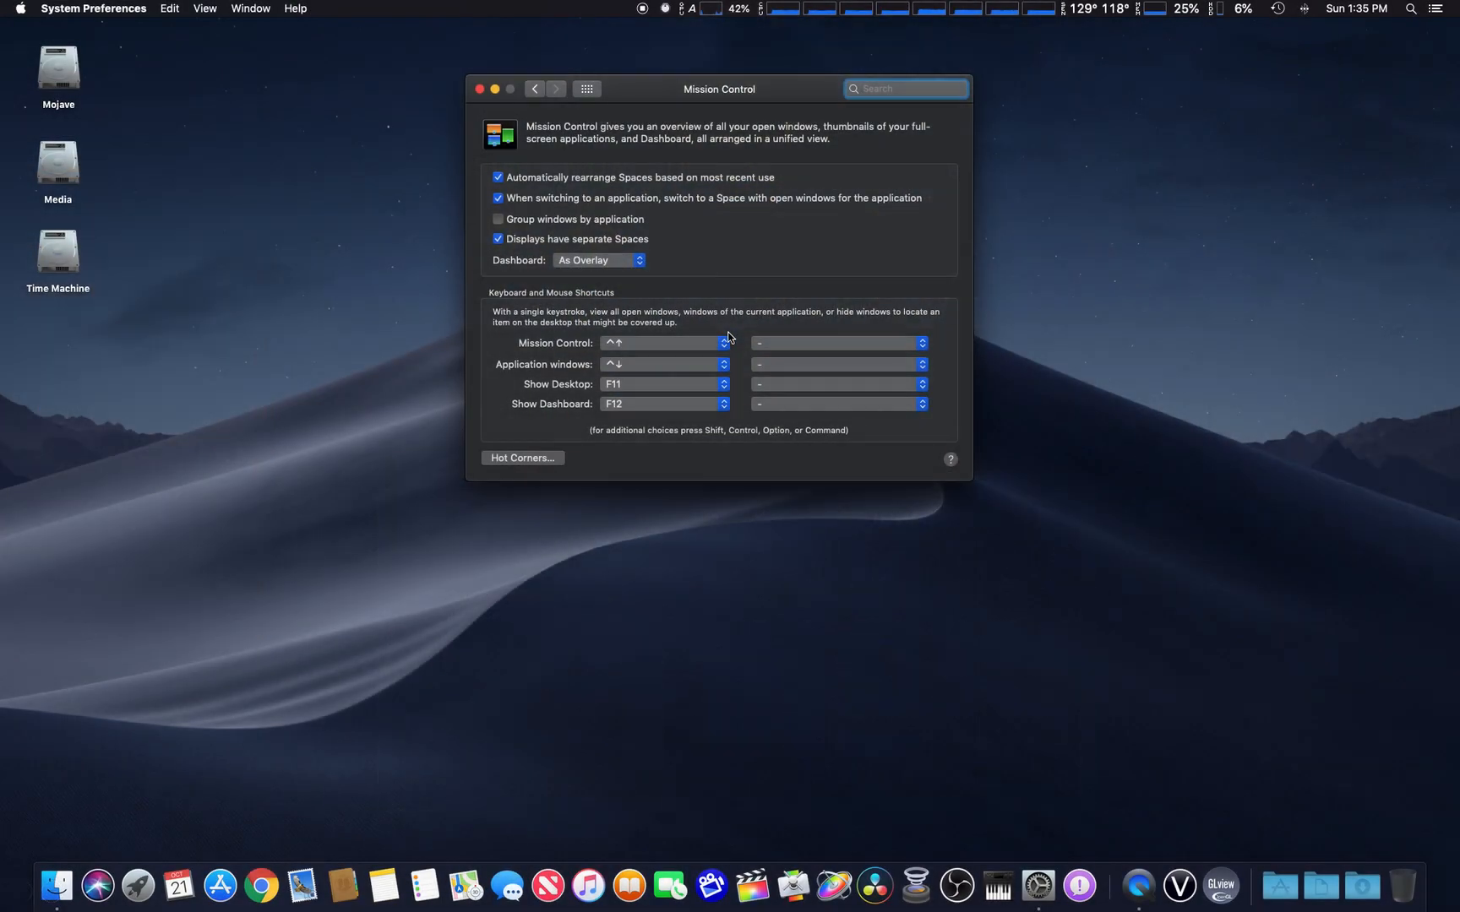
mouse_move(713, 299)
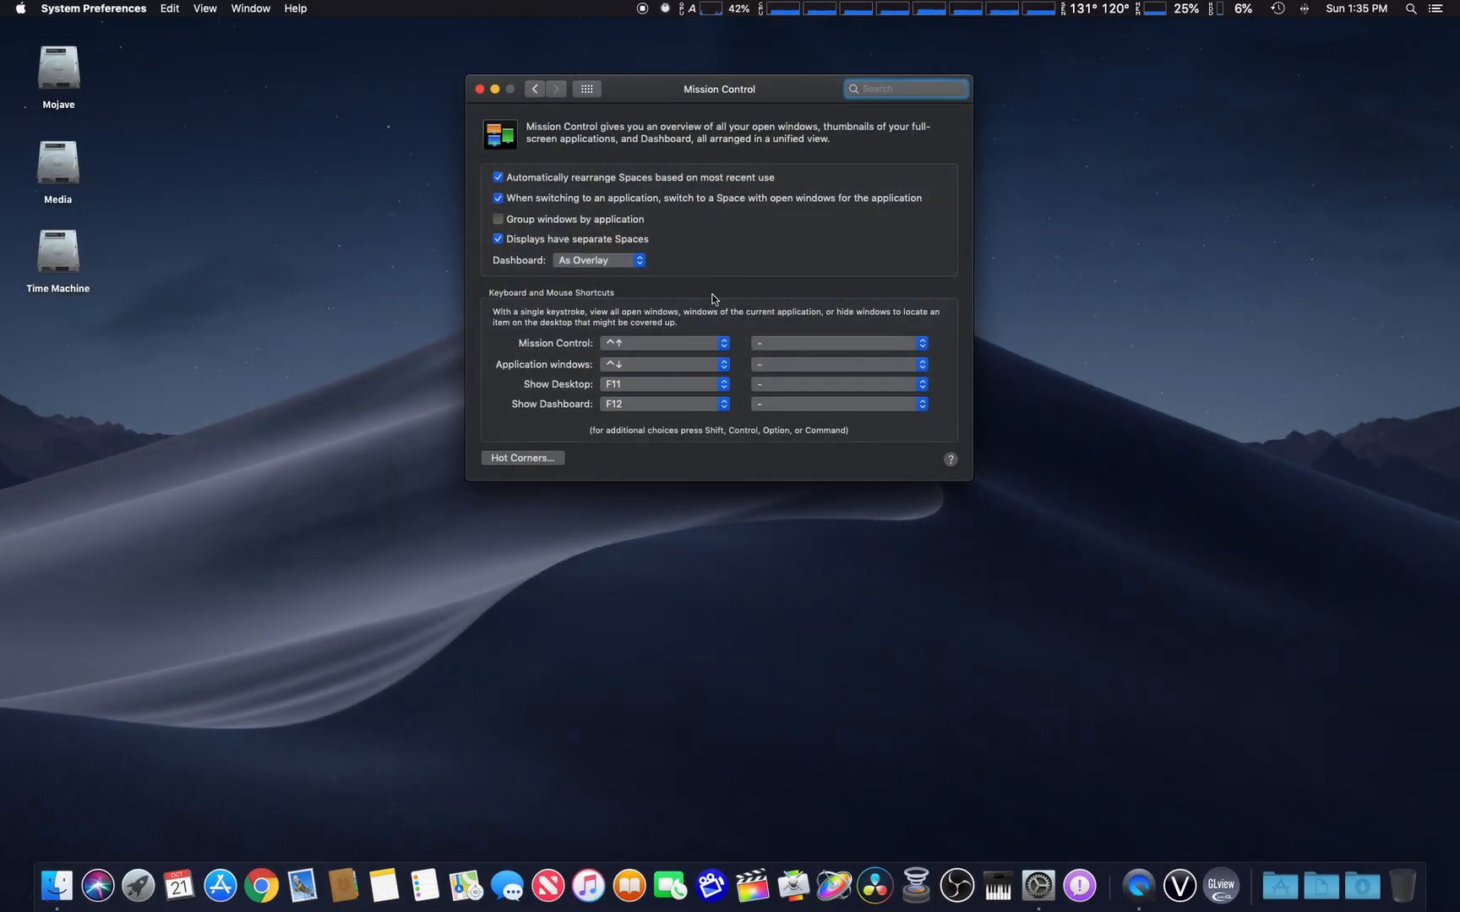
left_click(598, 260)
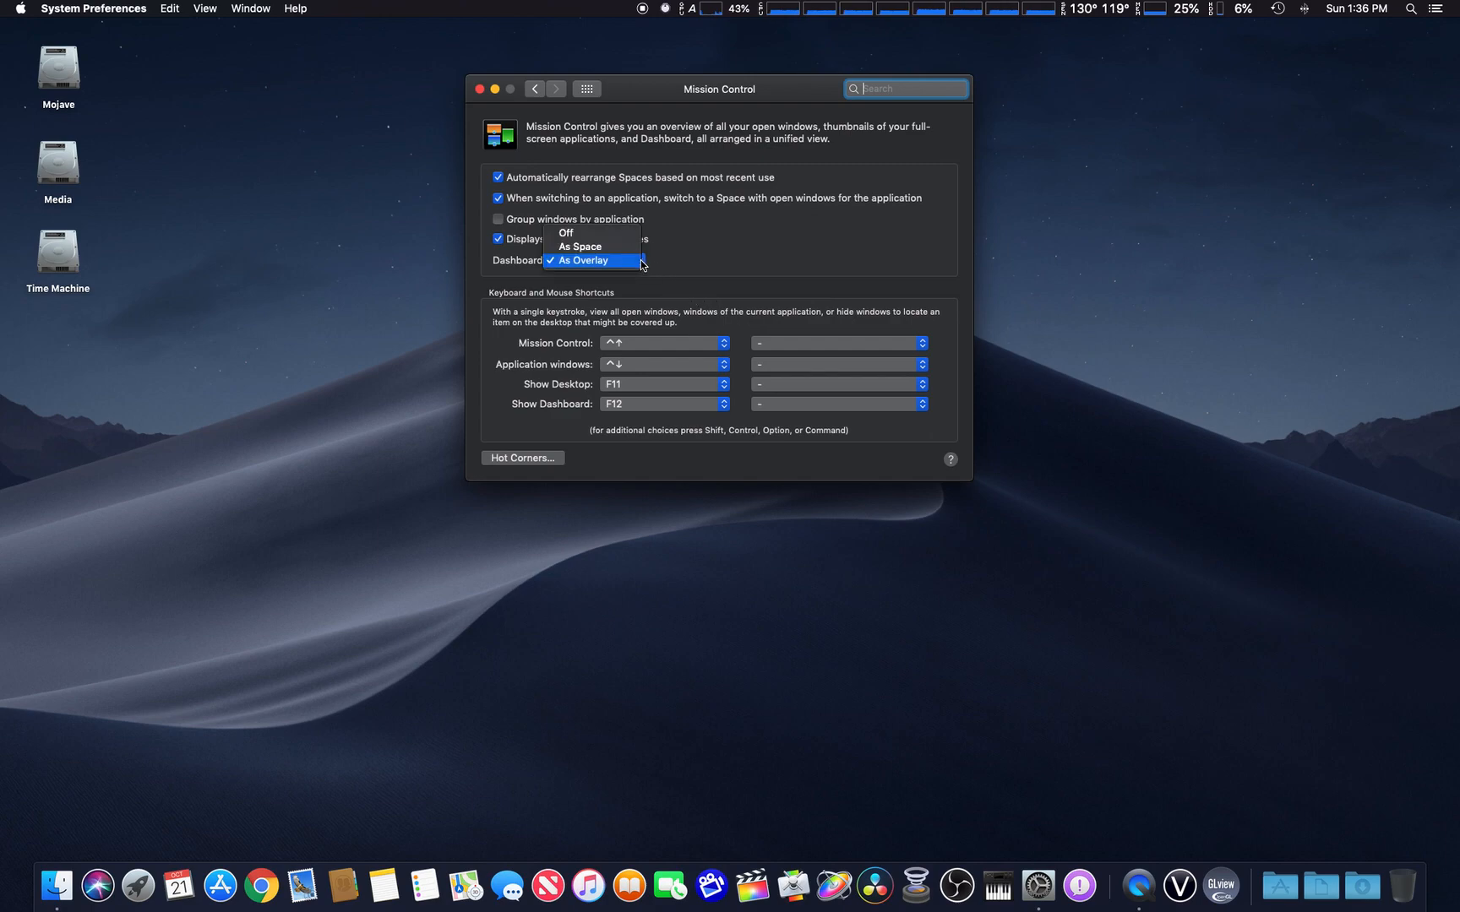
left_click(578, 245)
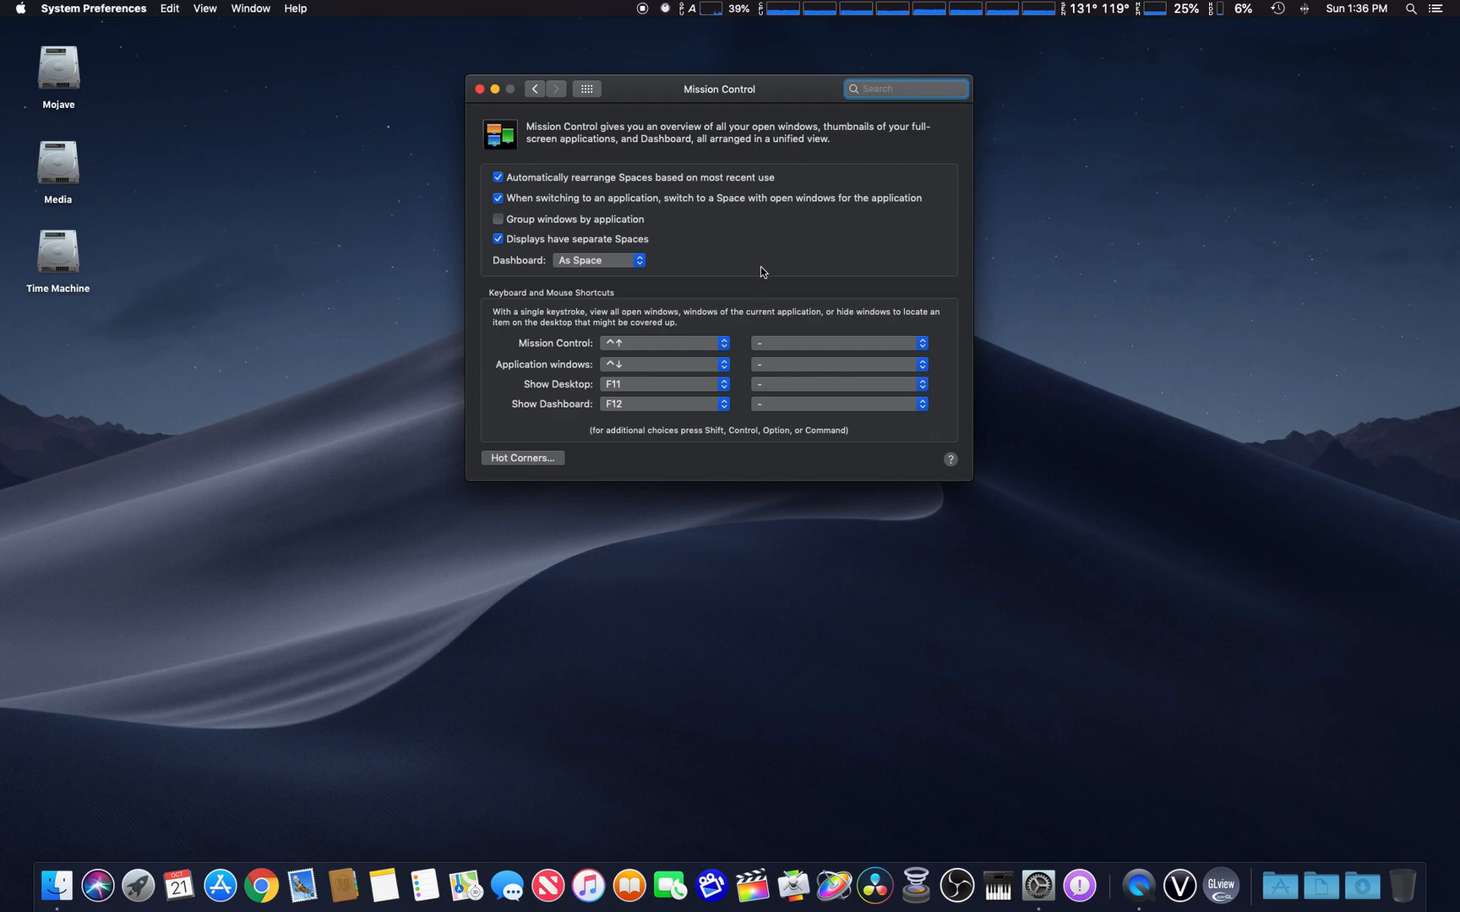
left_click(902, 88)
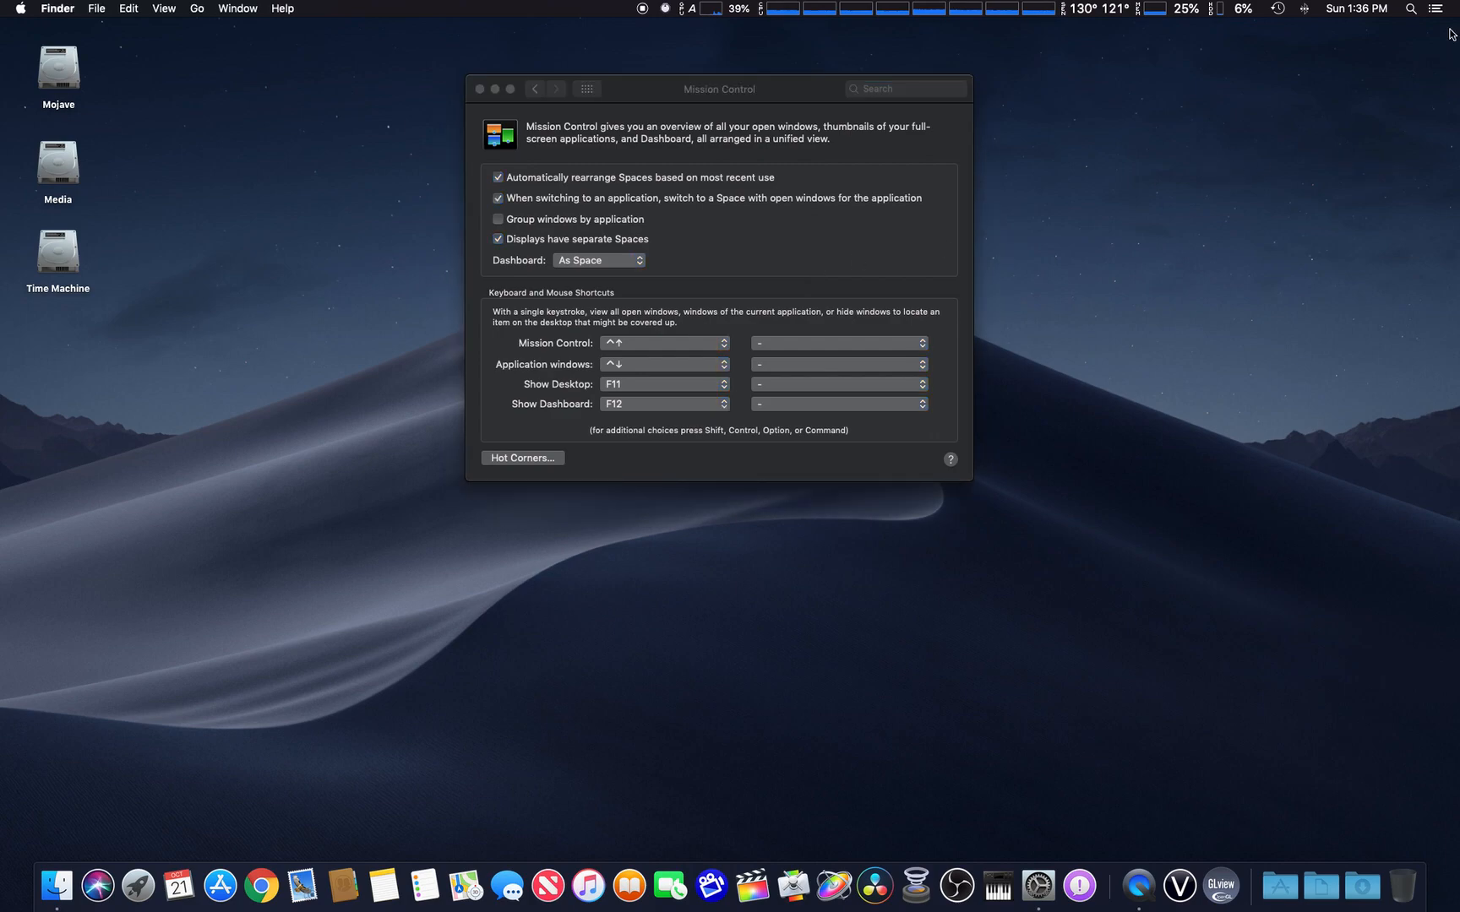
Show the Notification Center Today view and scroll through its calendar, weather and stocks widgets.
left_click(1442, 9)
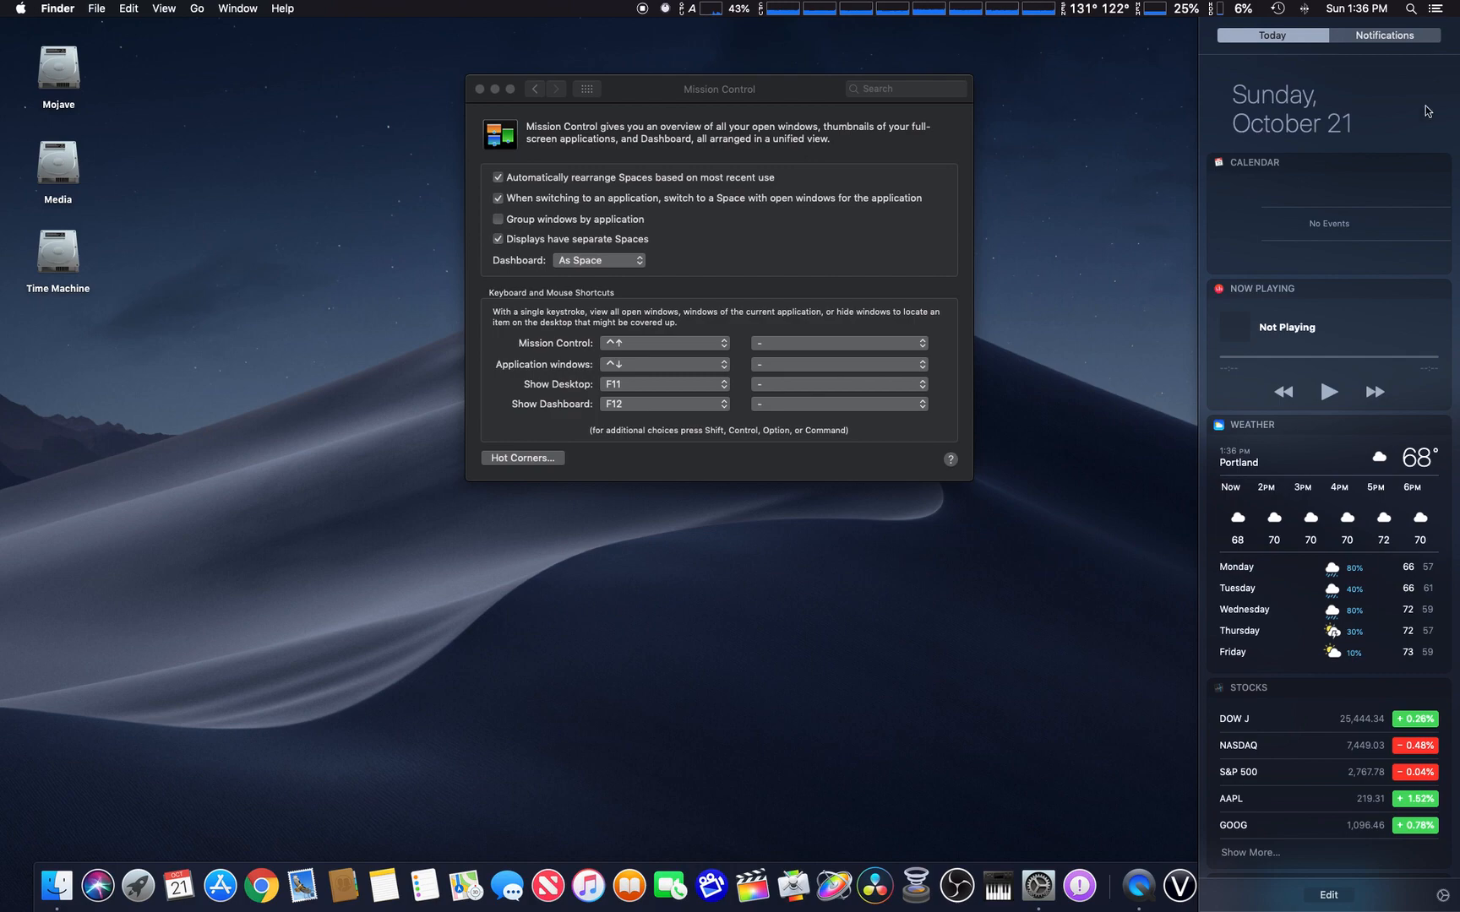
scroll("down", 3)
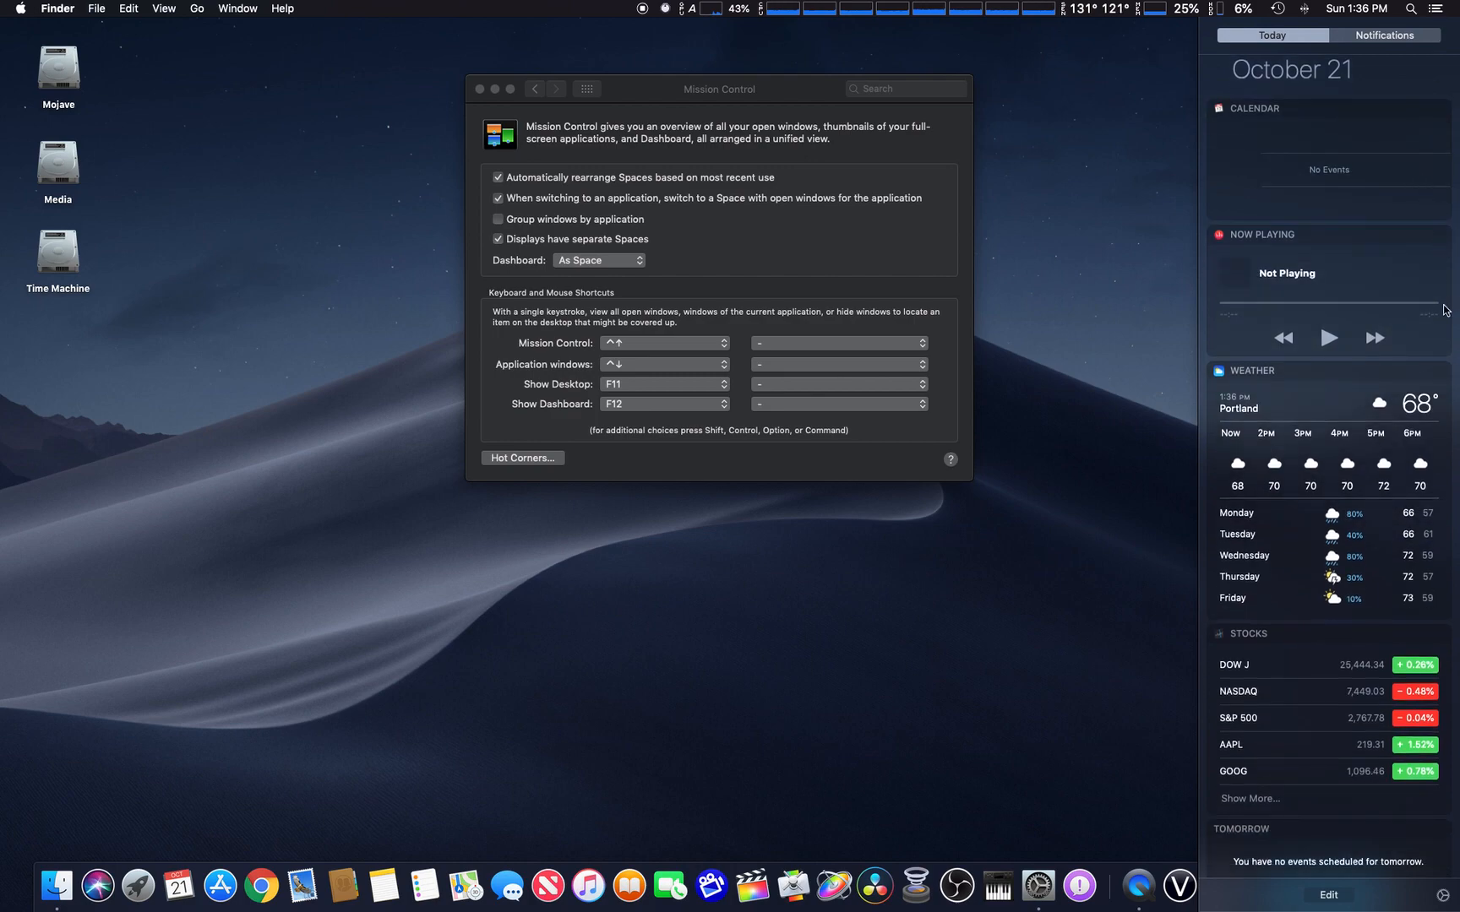
scroll("down", 3)
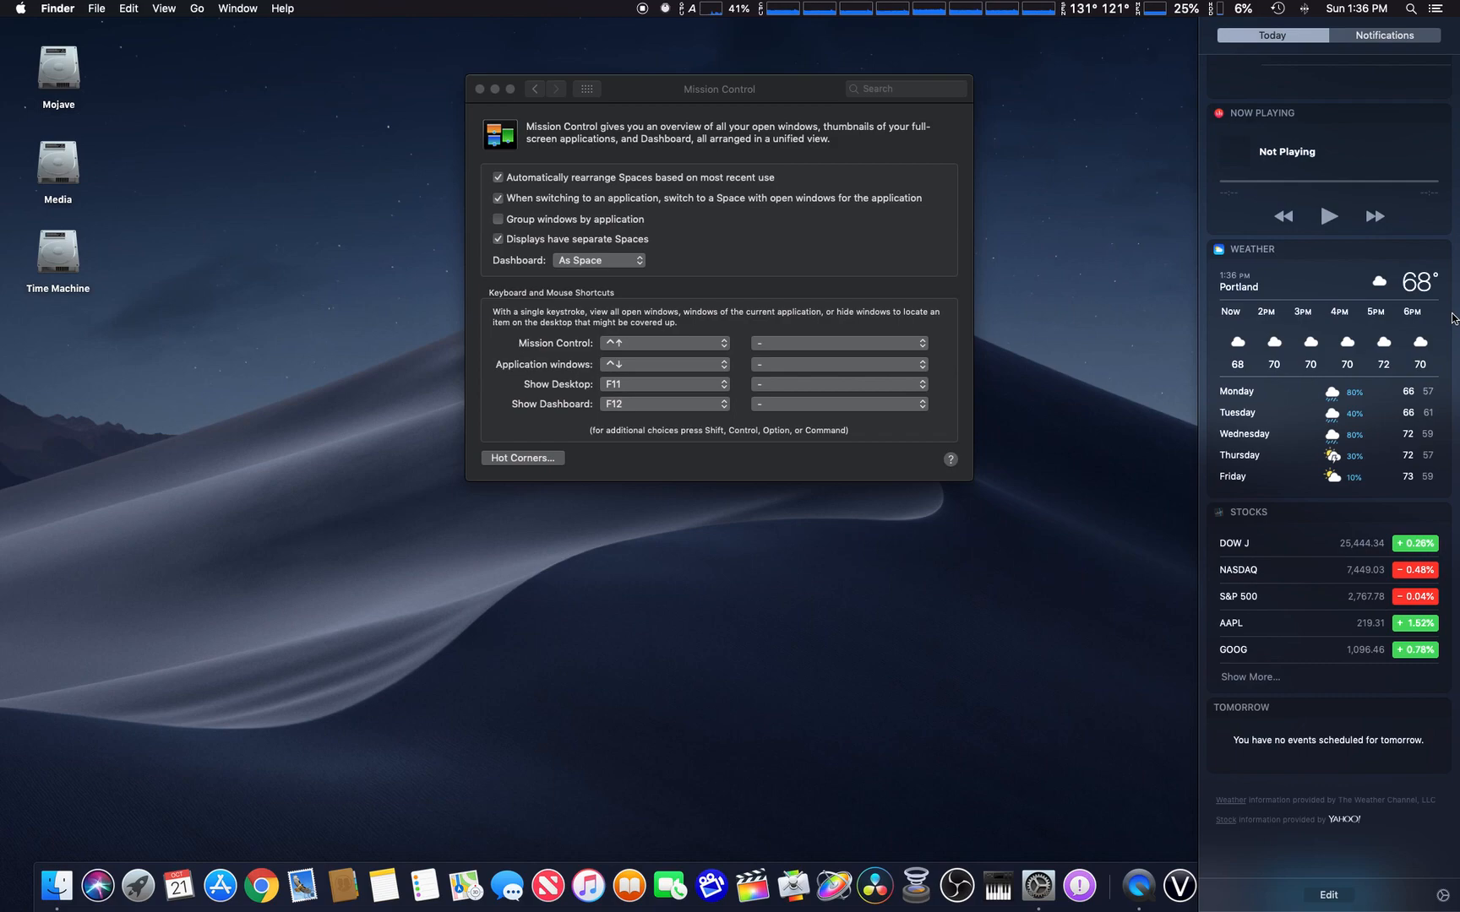
scroll("down", 3)
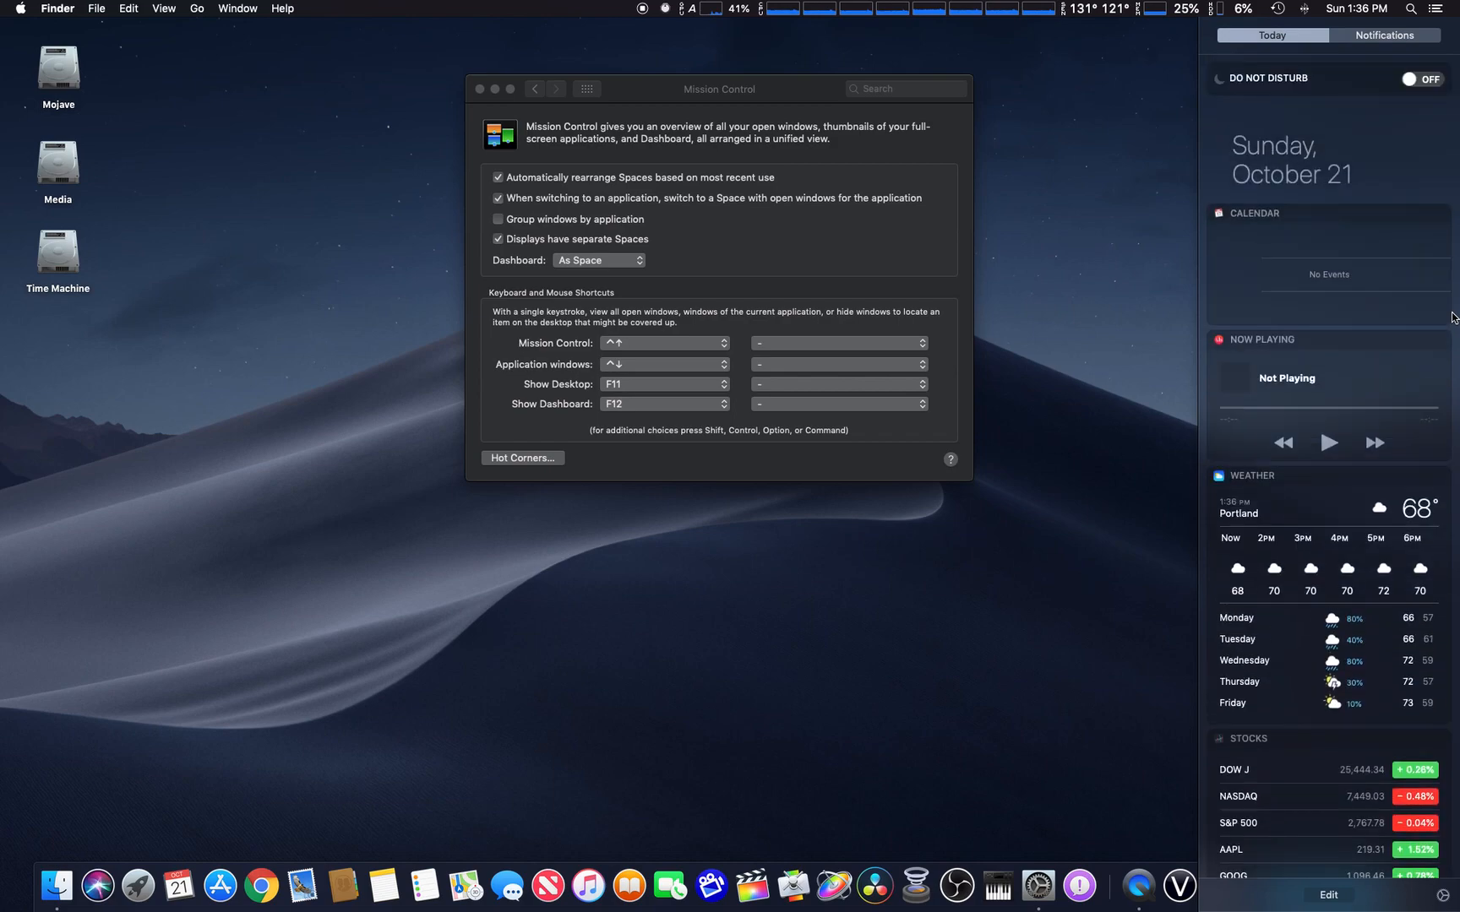